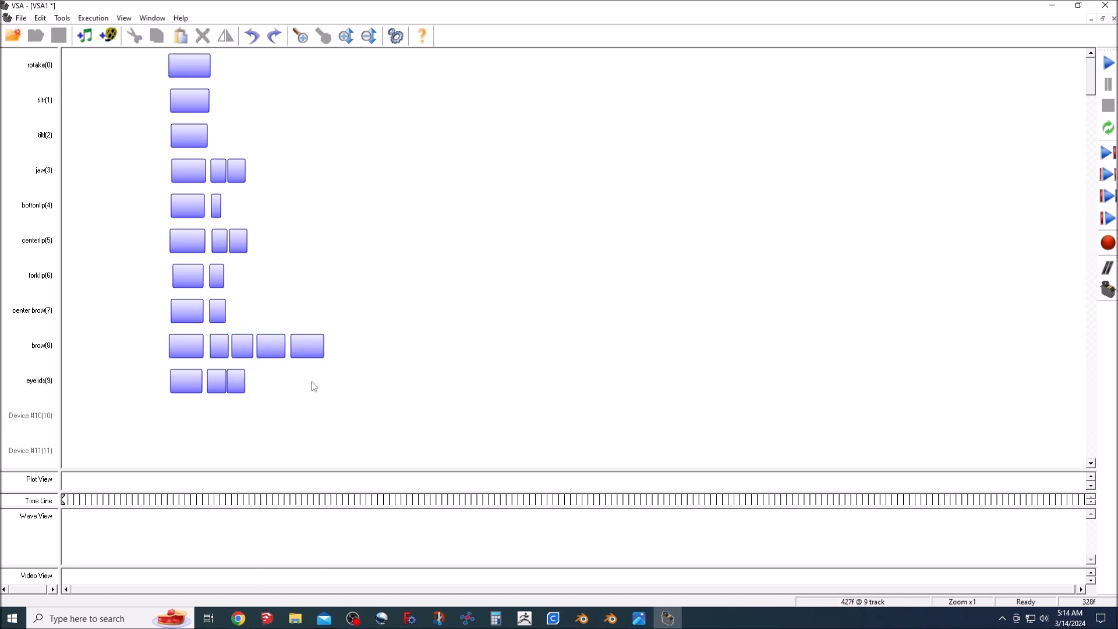
Step: Play back the ten-track sequence with the Play button on the right-hand toolbar
left_click(1109, 63)
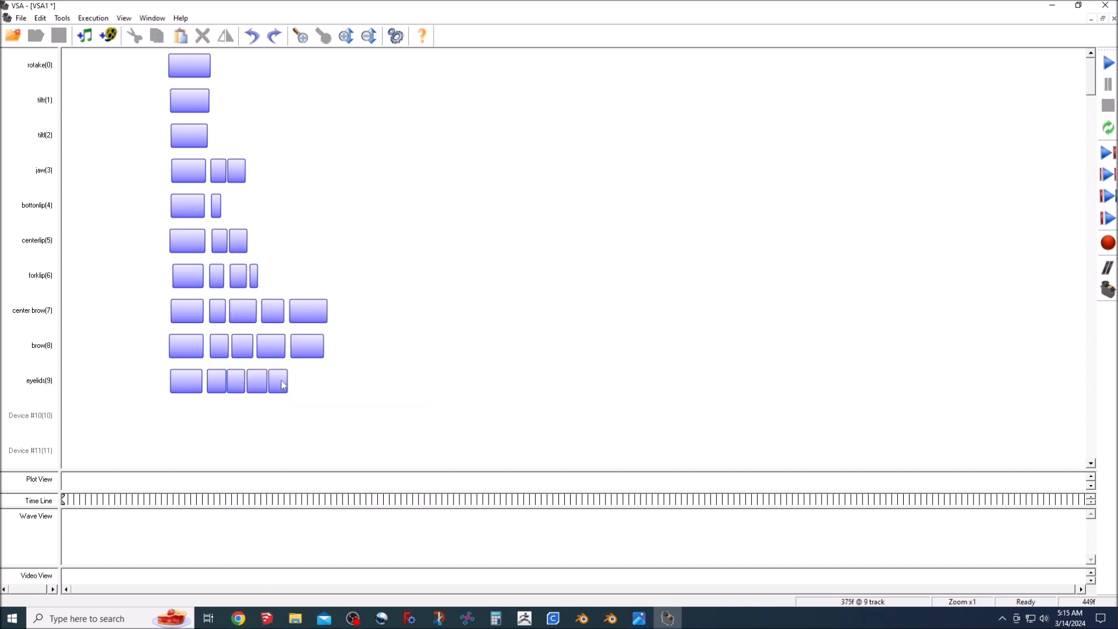
left_click(1108, 63)
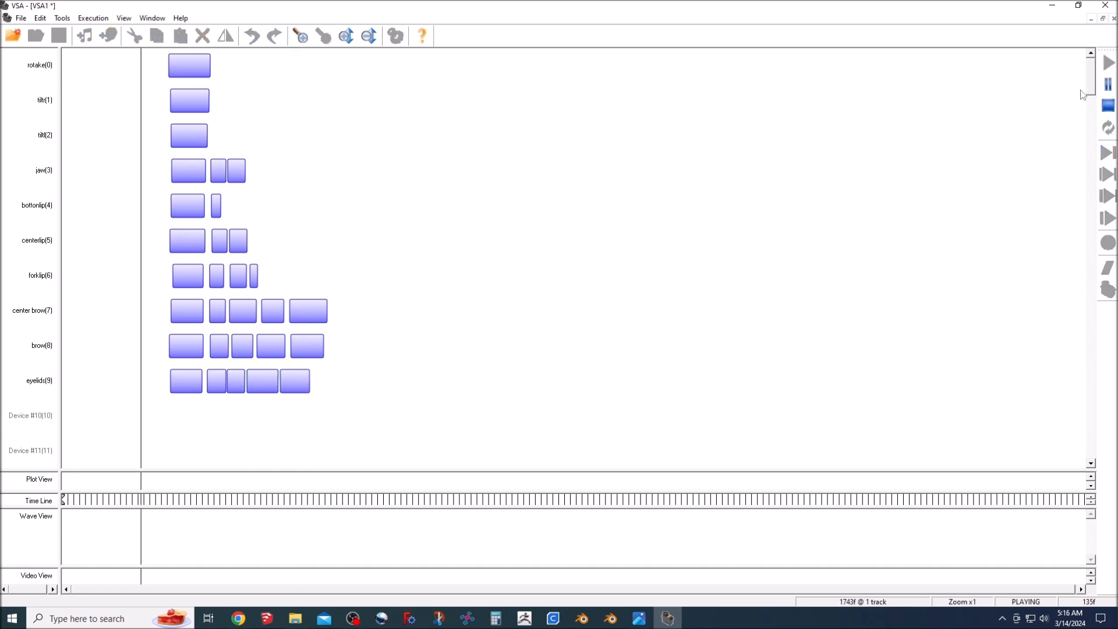